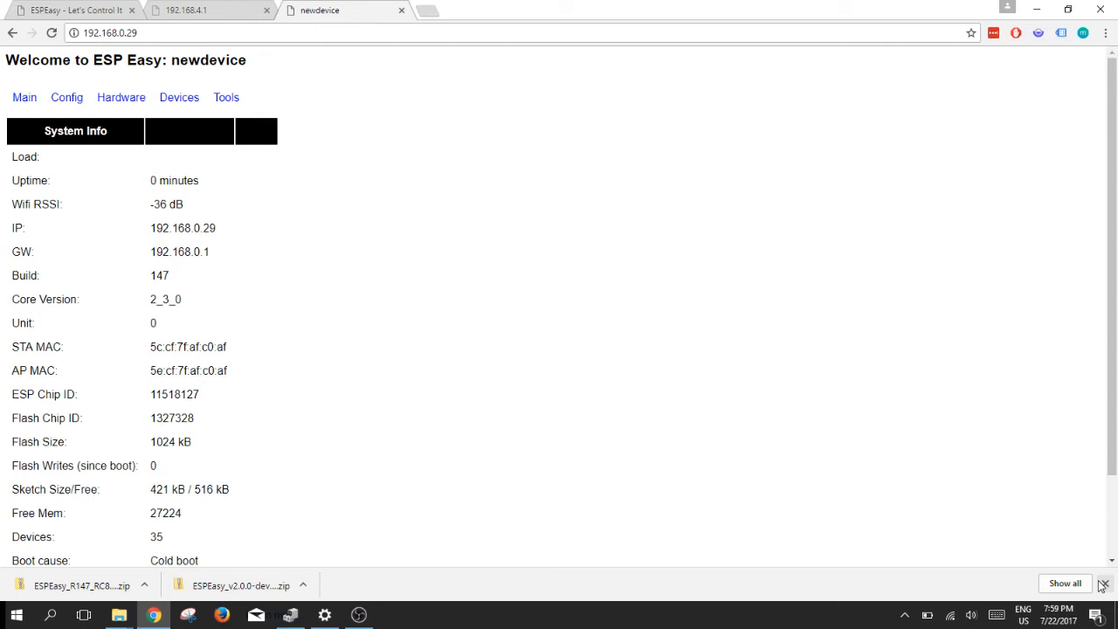
# Step: Rename the unit to Sonoff2 in the main settings and submit the change
pyautogui.click(1105, 584)
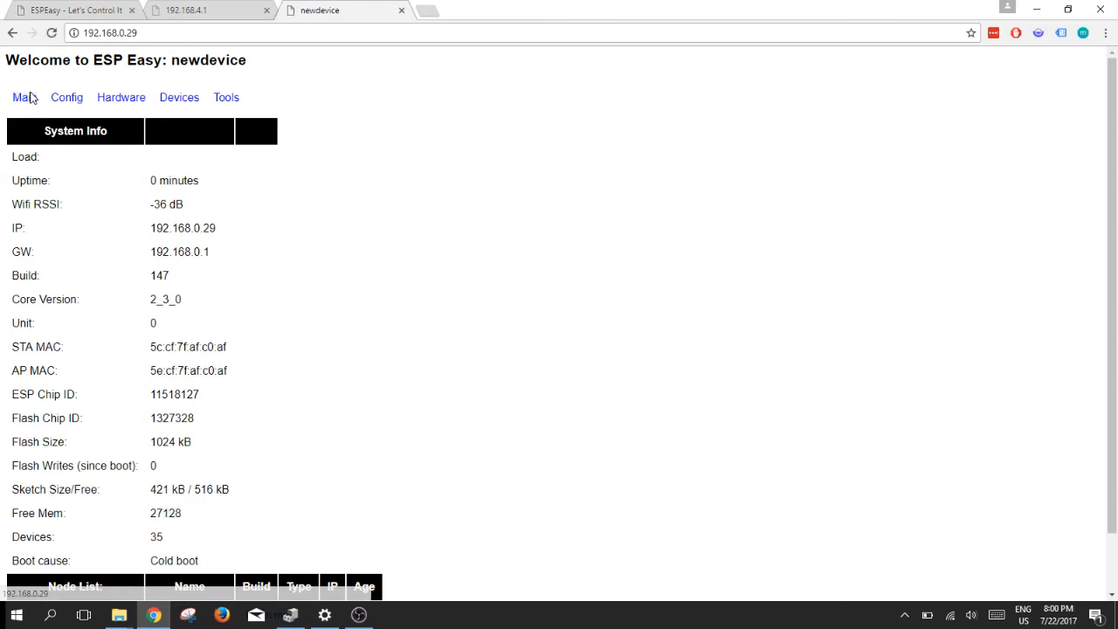
pyautogui.click(67, 98)
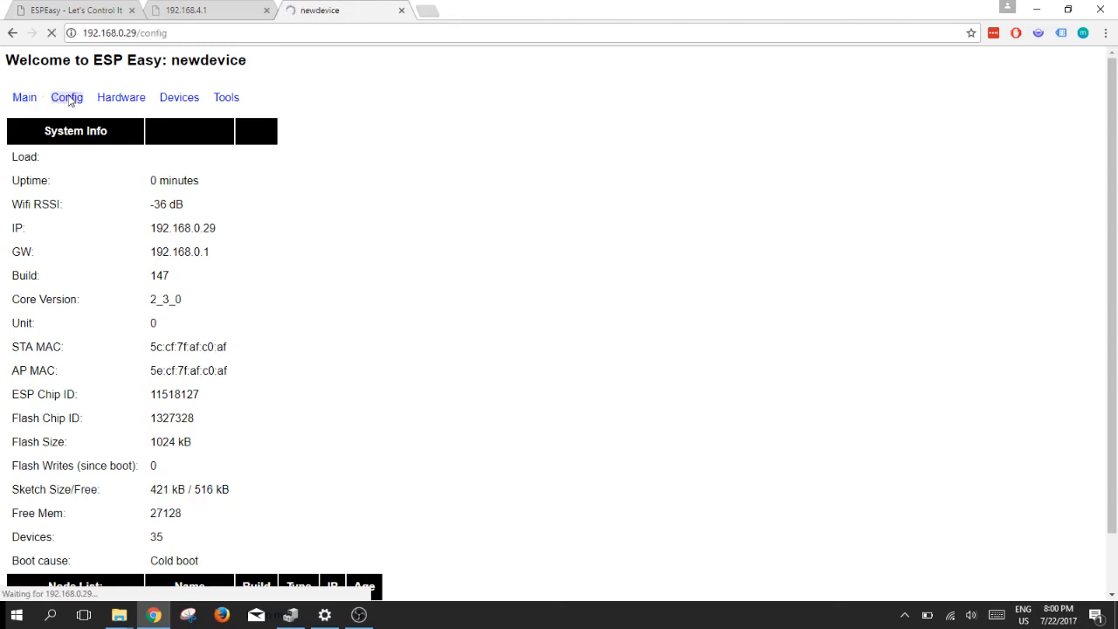
pyautogui.click(66, 98)
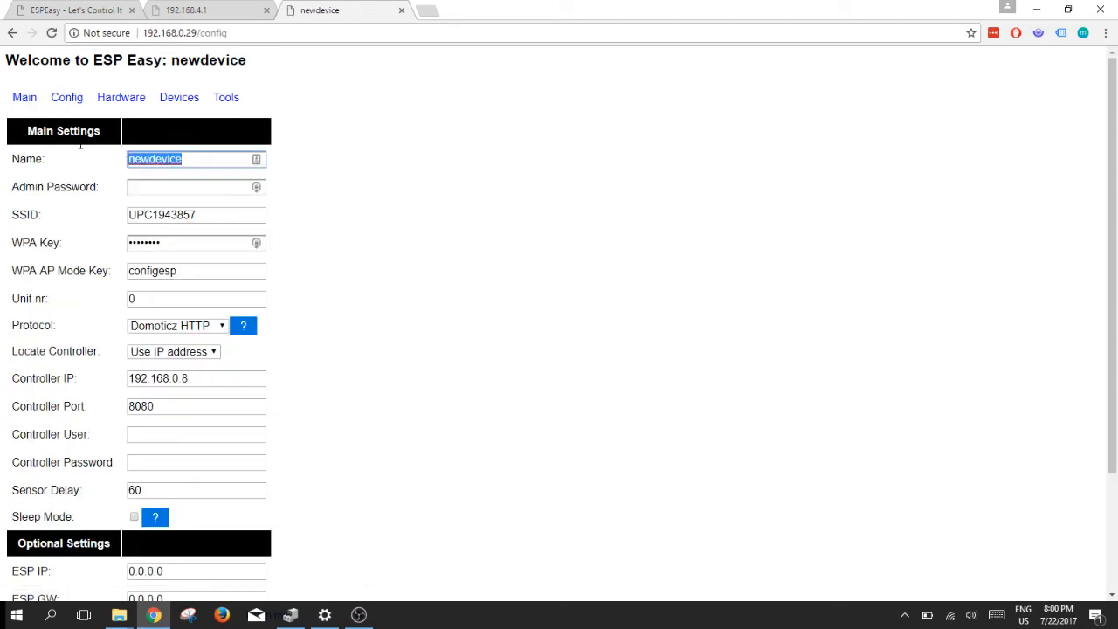
pyautogui.write('Sonoff2')
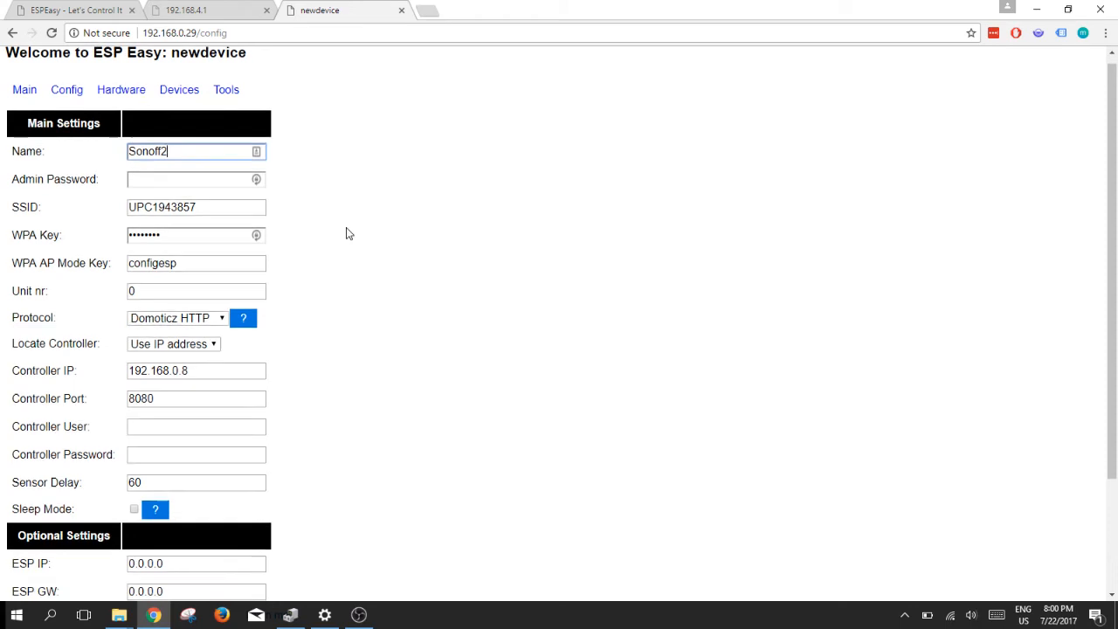
pyautogui.scroll(-3)
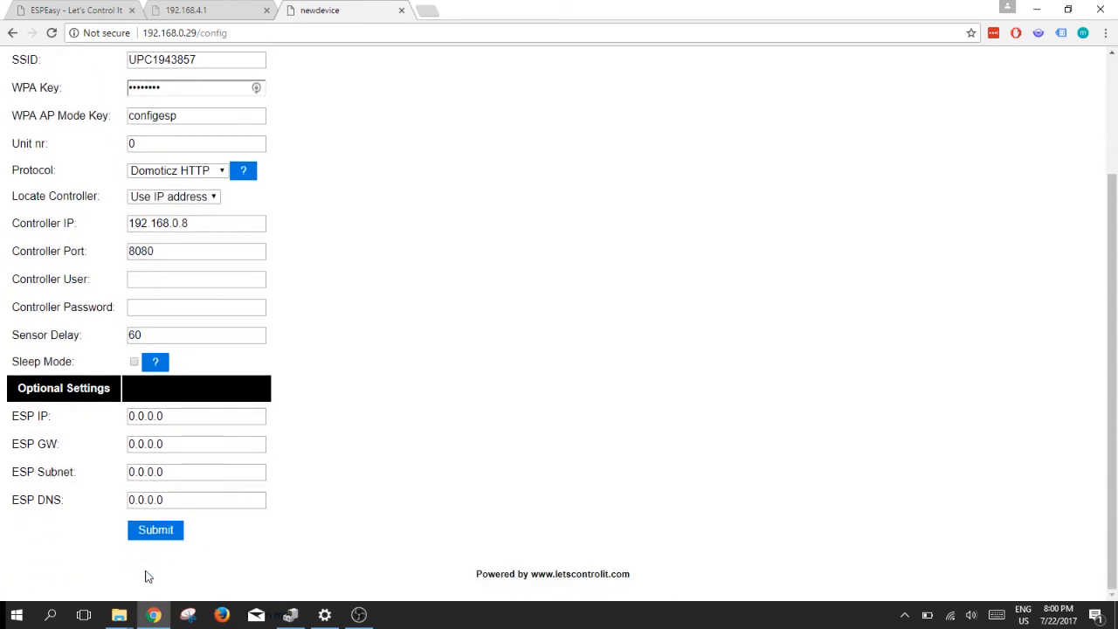
pyautogui.click(154, 530)
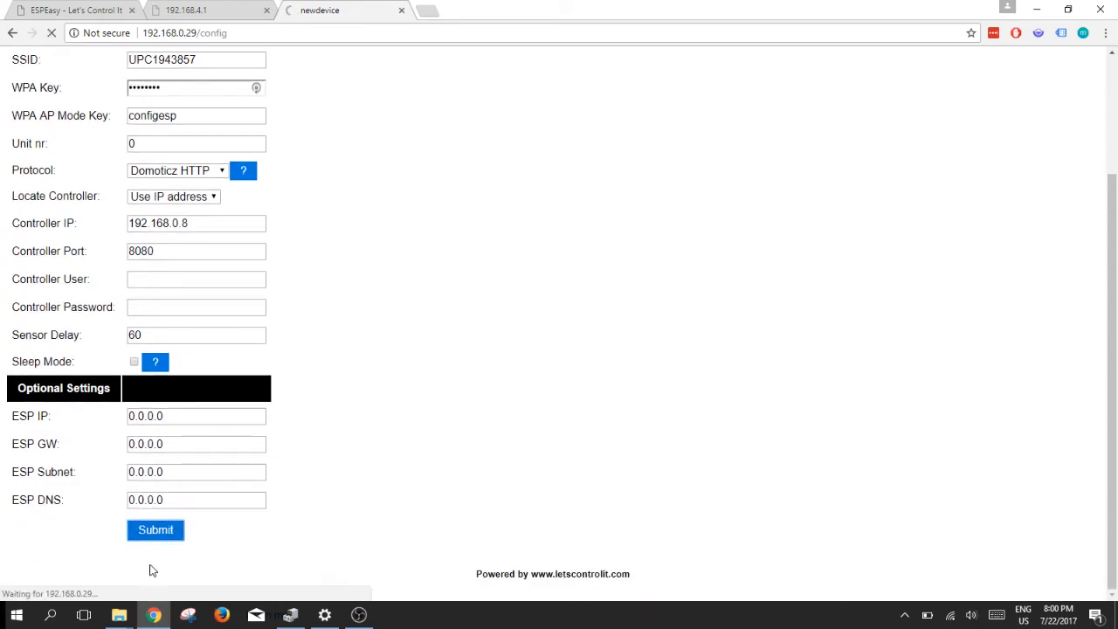
pyautogui.click(155, 530)
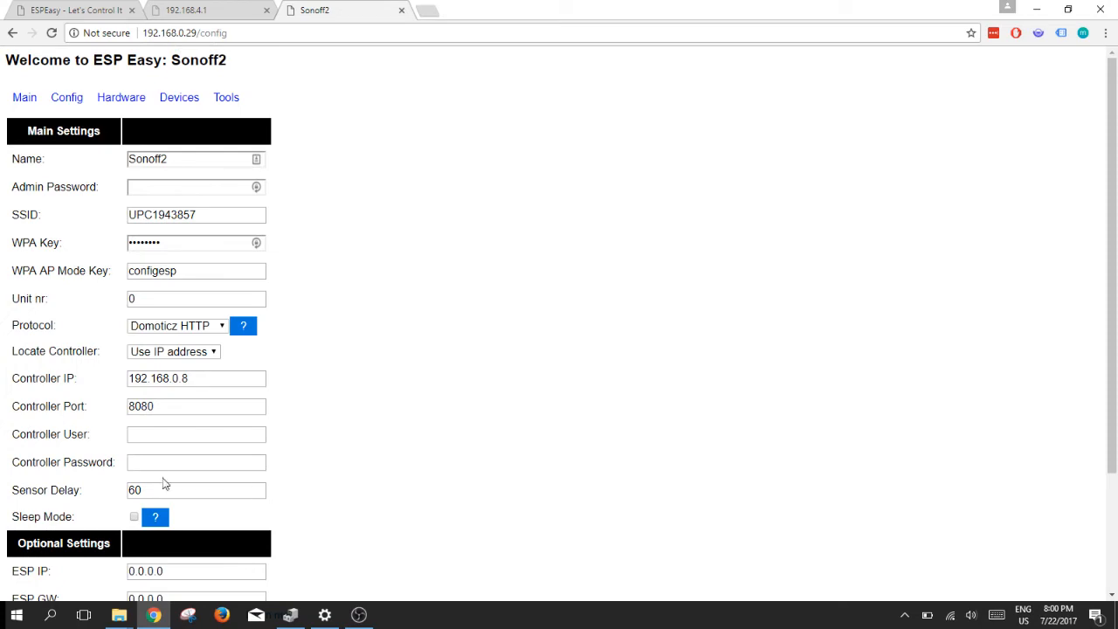
# Step: Assign GPIO-13 (D7) as the Wifi Status Led in hardware settings and submit
pyautogui.click(120, 97)
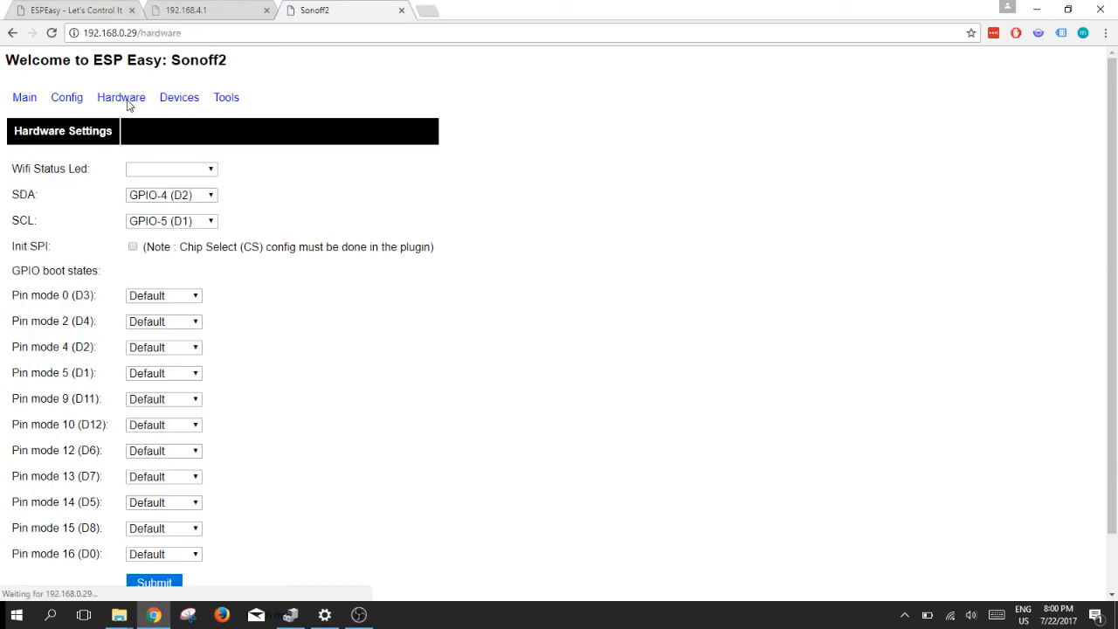
pyautogui.click(171, 168)
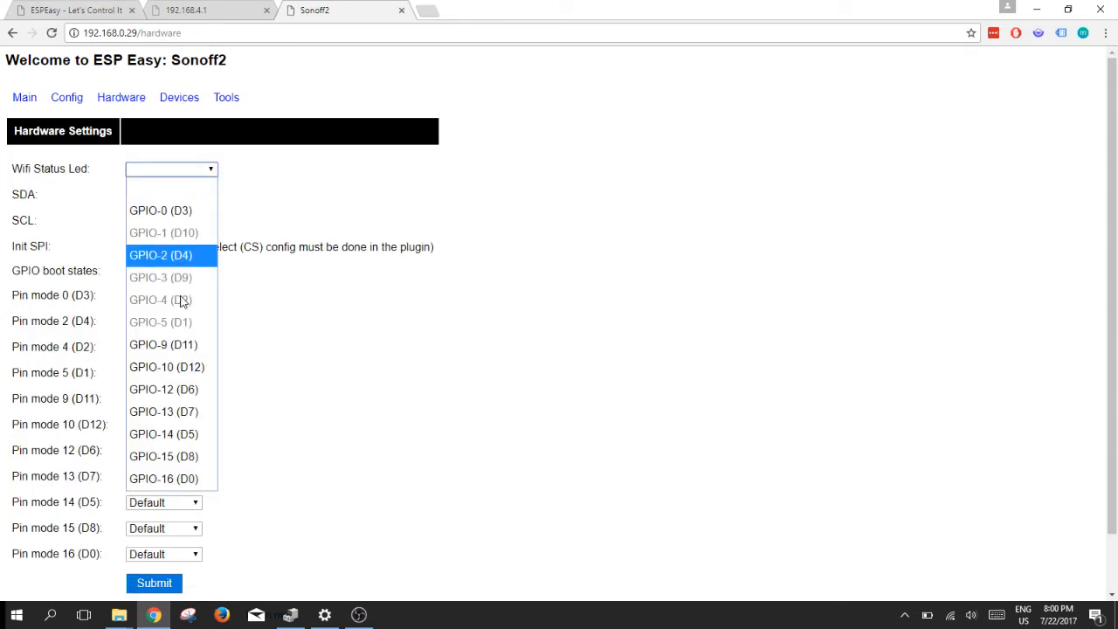
pyautogui.click(164, 412)
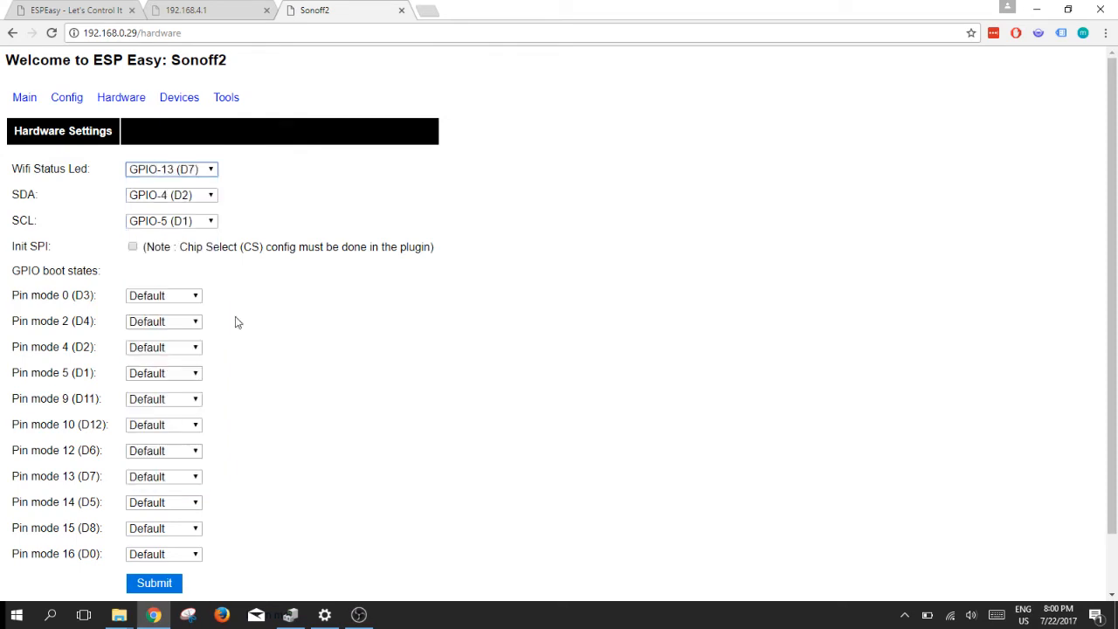
pyautogui.scroll(-3)
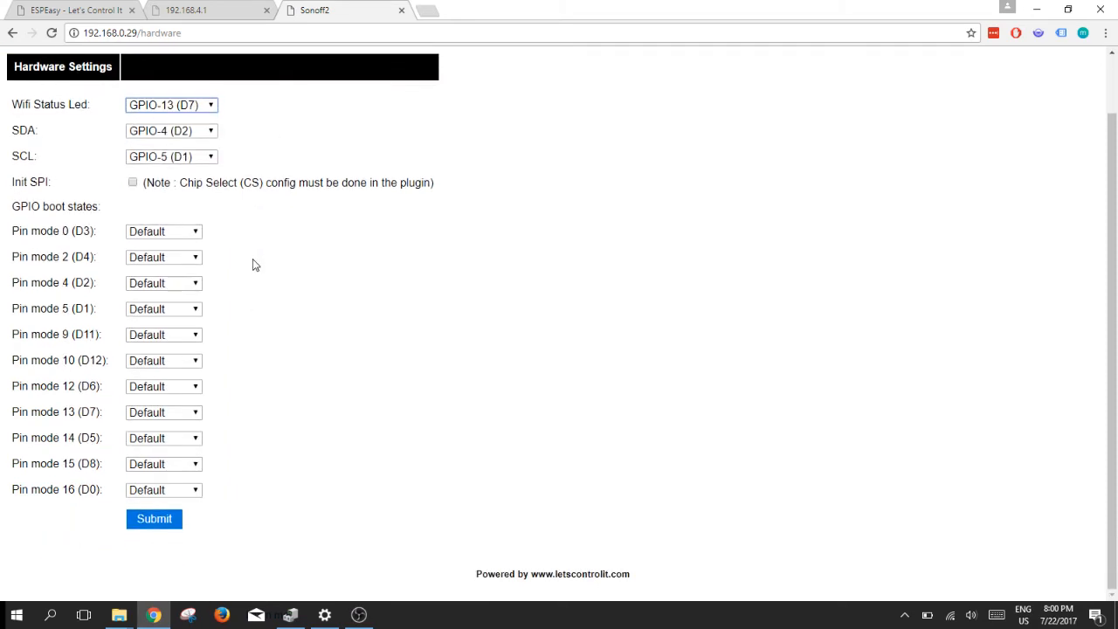
pyautogui.click(154, 517)
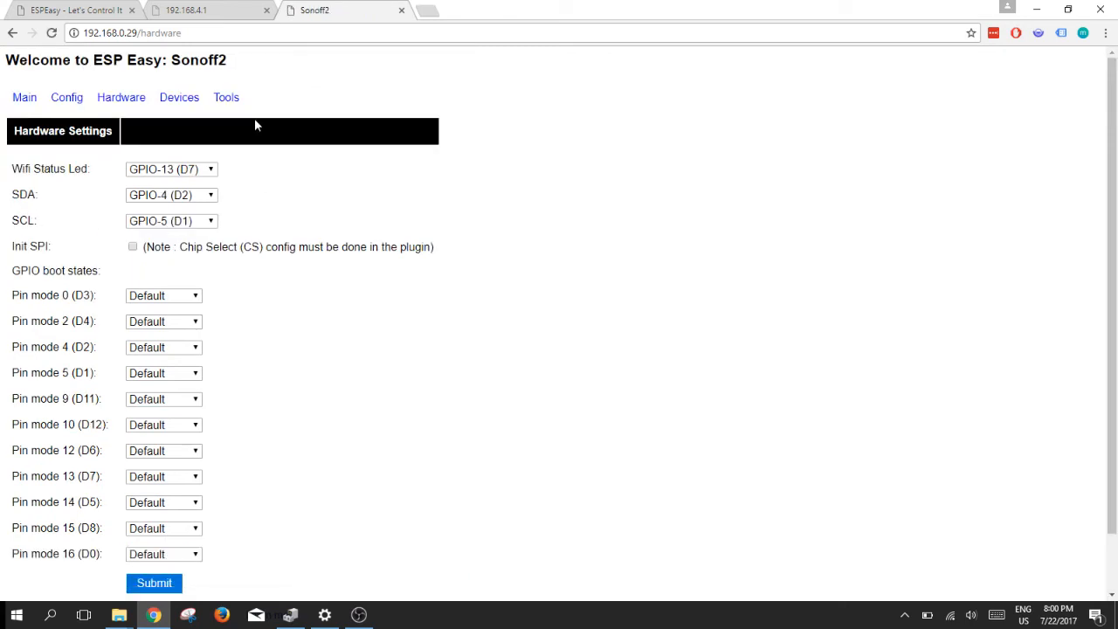
# Step: Configure task 1 as a Switch input device named relais
pyautogui.click(178, 98)
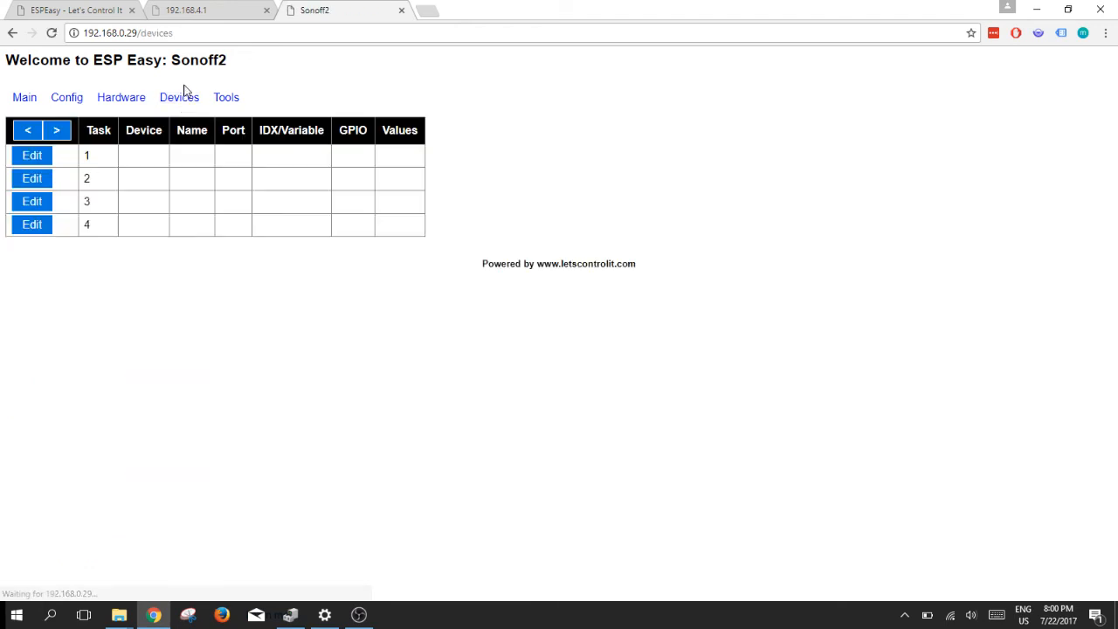
pyautogui.moveTo(243, 72)
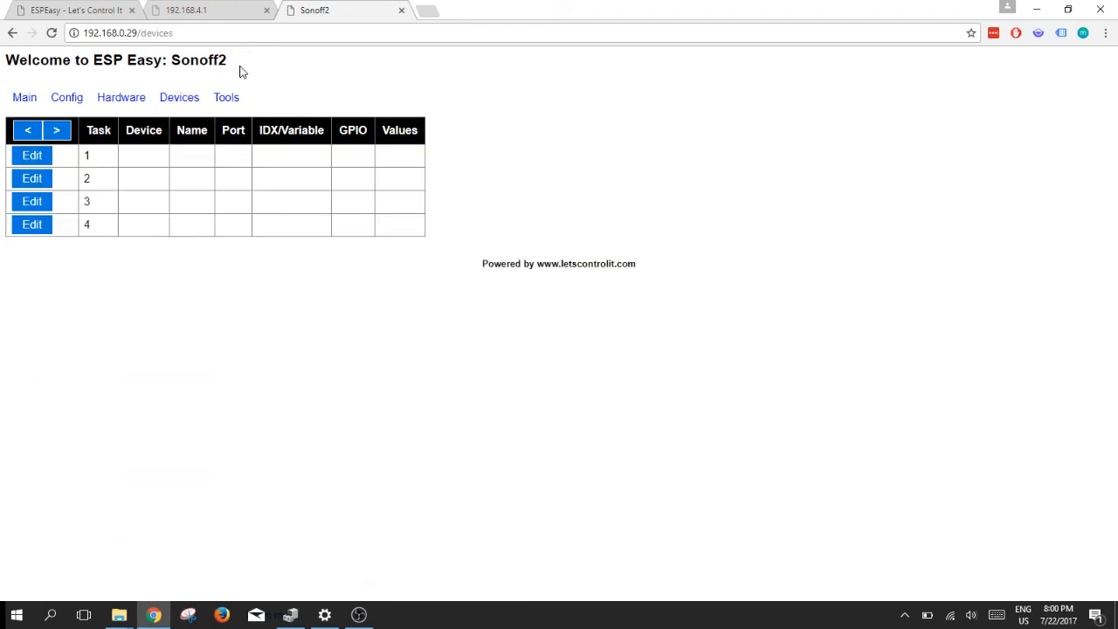
pyautogui.moveTo(117, 95)
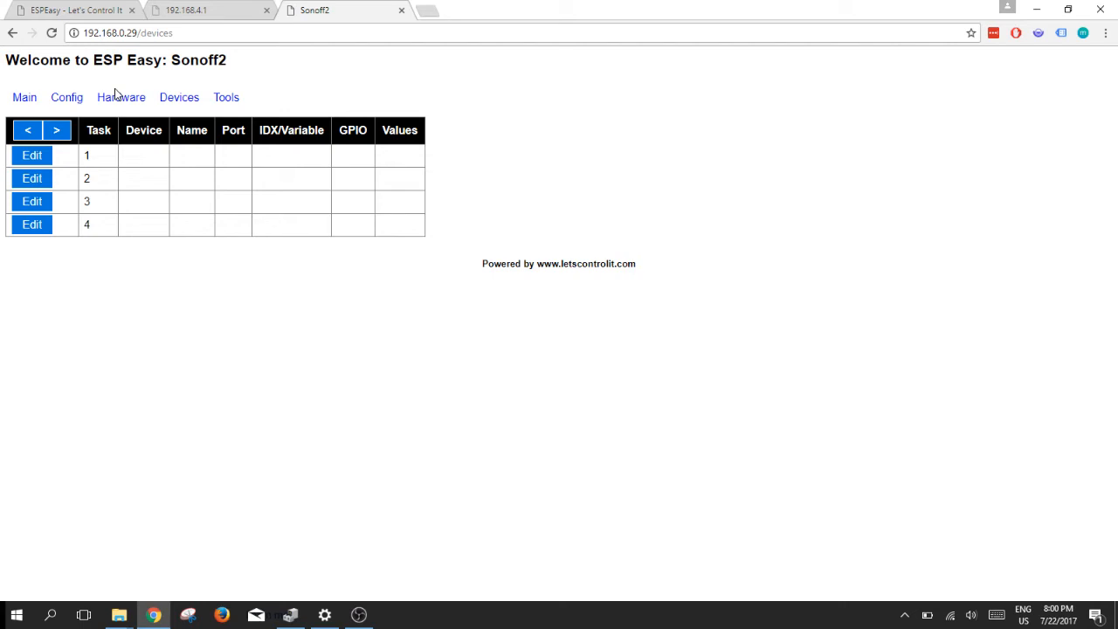
pyautogui.click(32, 154)
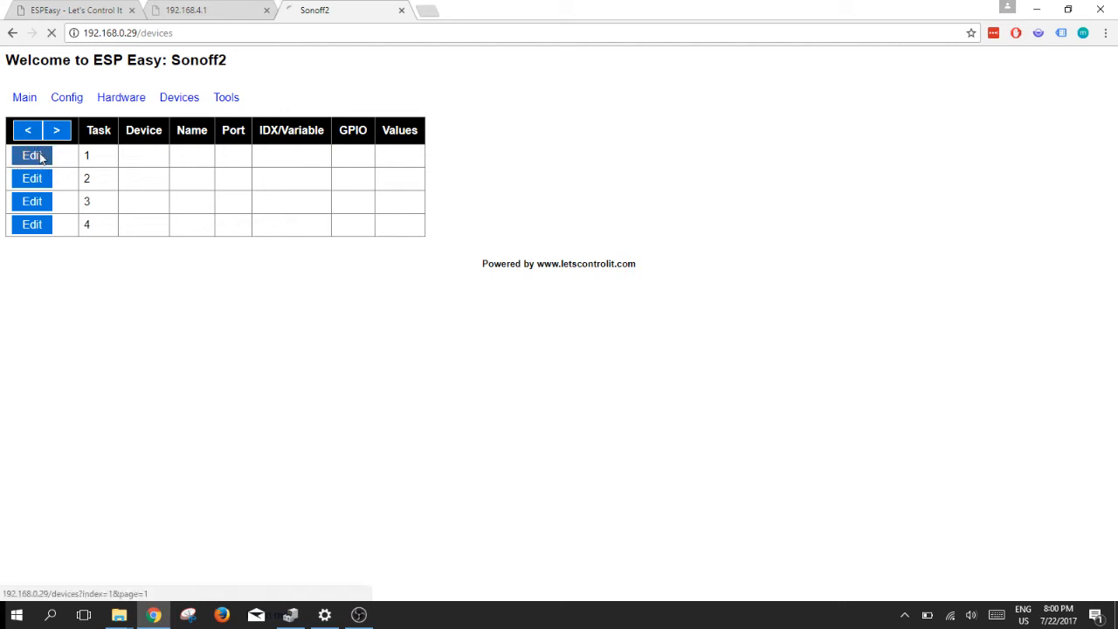
pyautogui.click(32, 156)
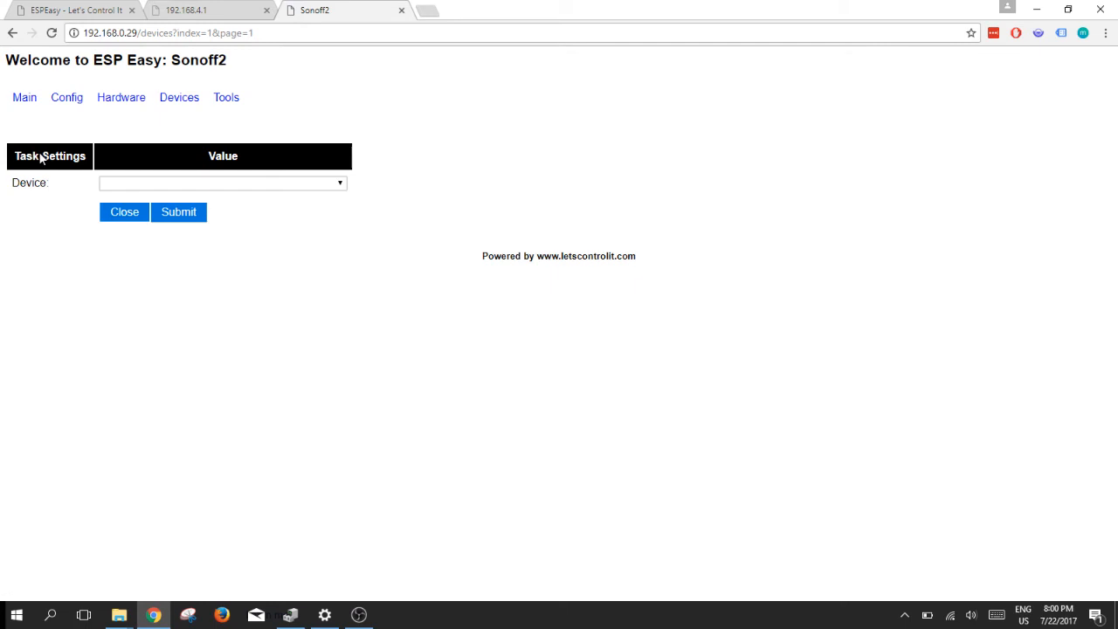
pyautogui.click(224, 184)
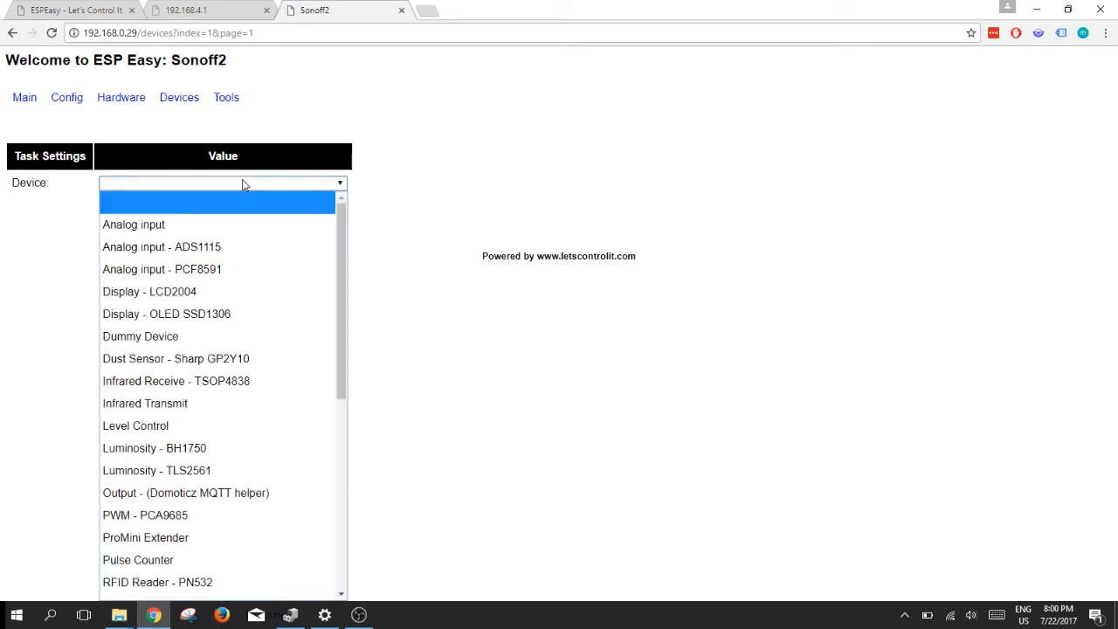
pyautogui.scroll(-3)
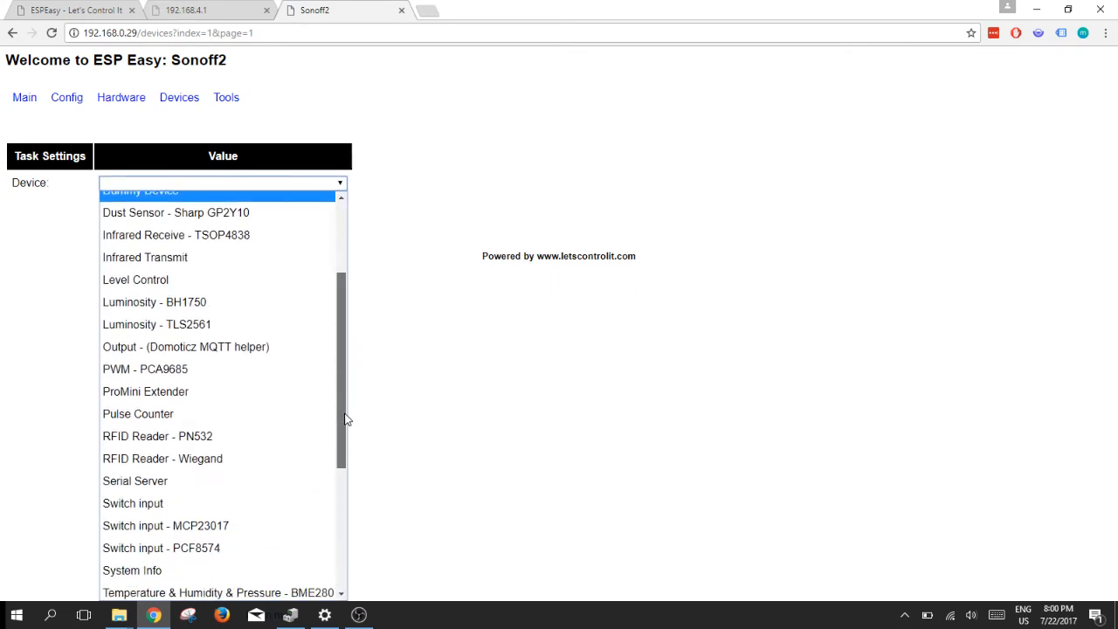
pyautogui.click(133, 503)
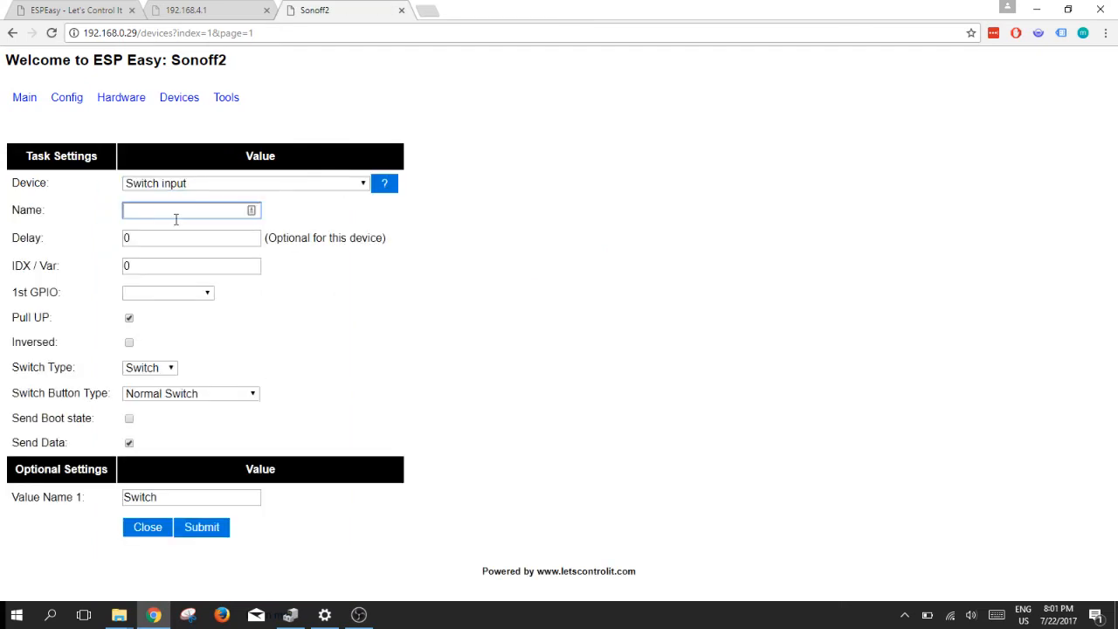
pyautogui.write('relais')
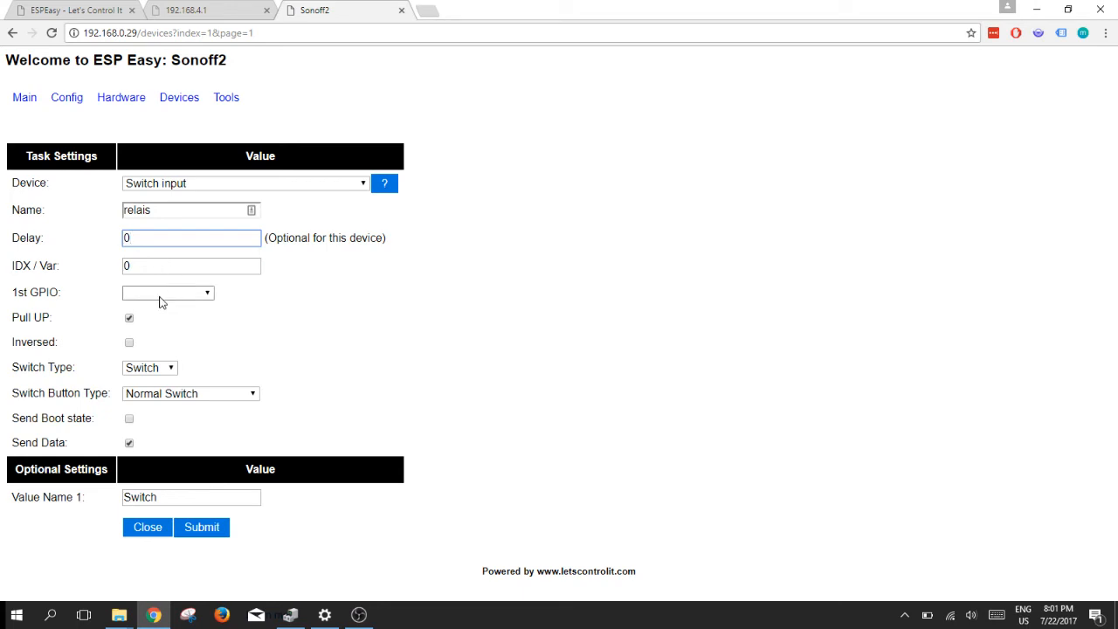
# Step: Set its 1st GPIO to GPIO-12 (D6) with IDX 1, submit, and return to the device list
pyautogui.click(168, 293)
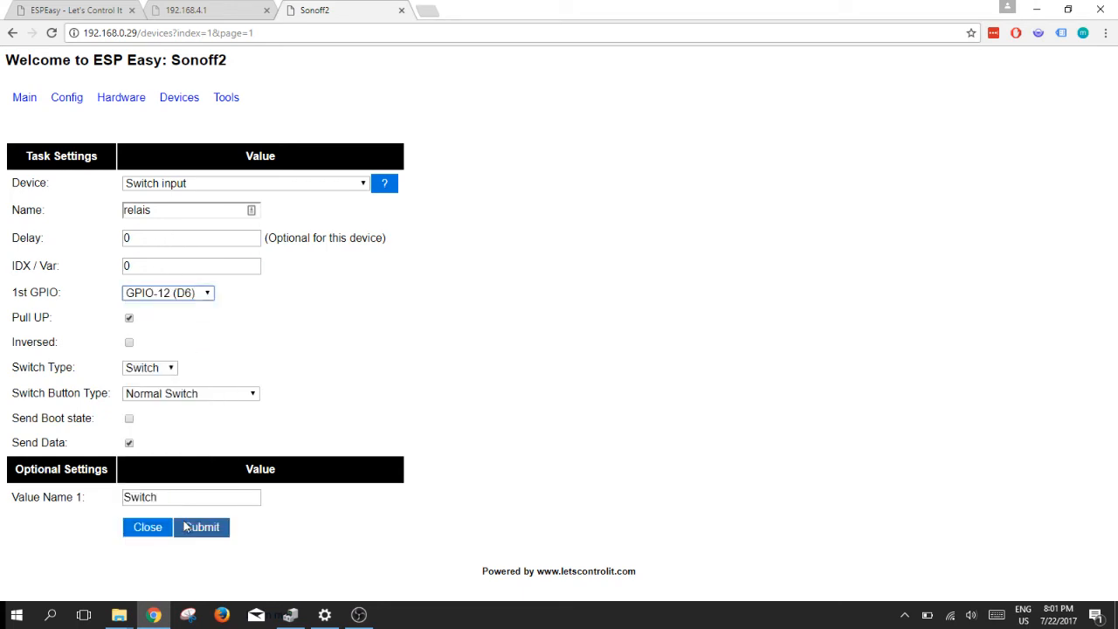
pyautogui.click(191, 265)
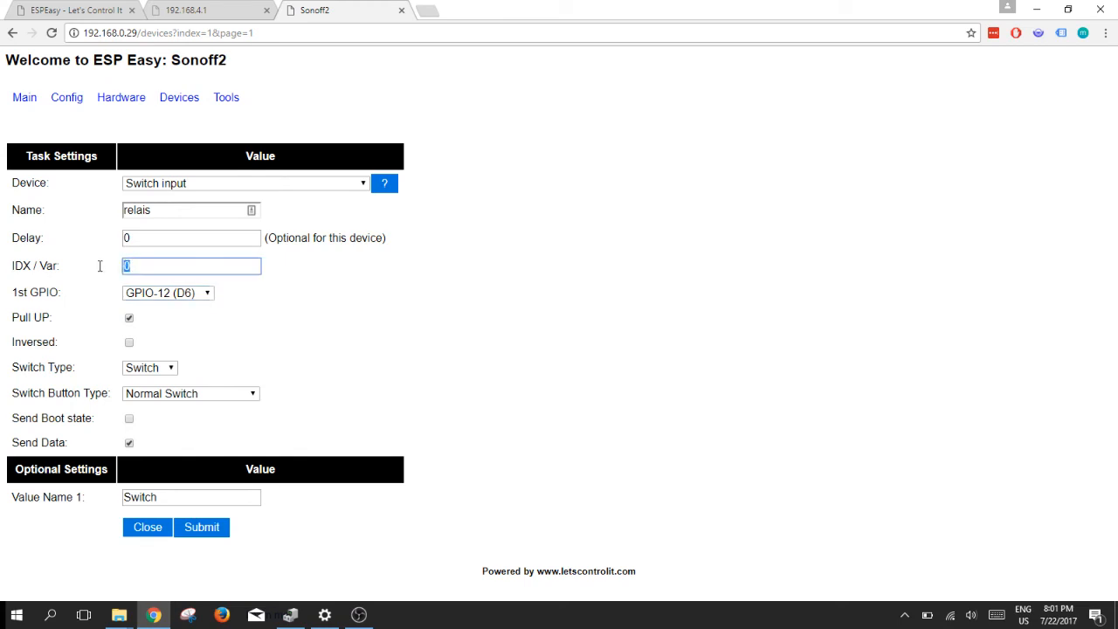
pyautogui.write('1')
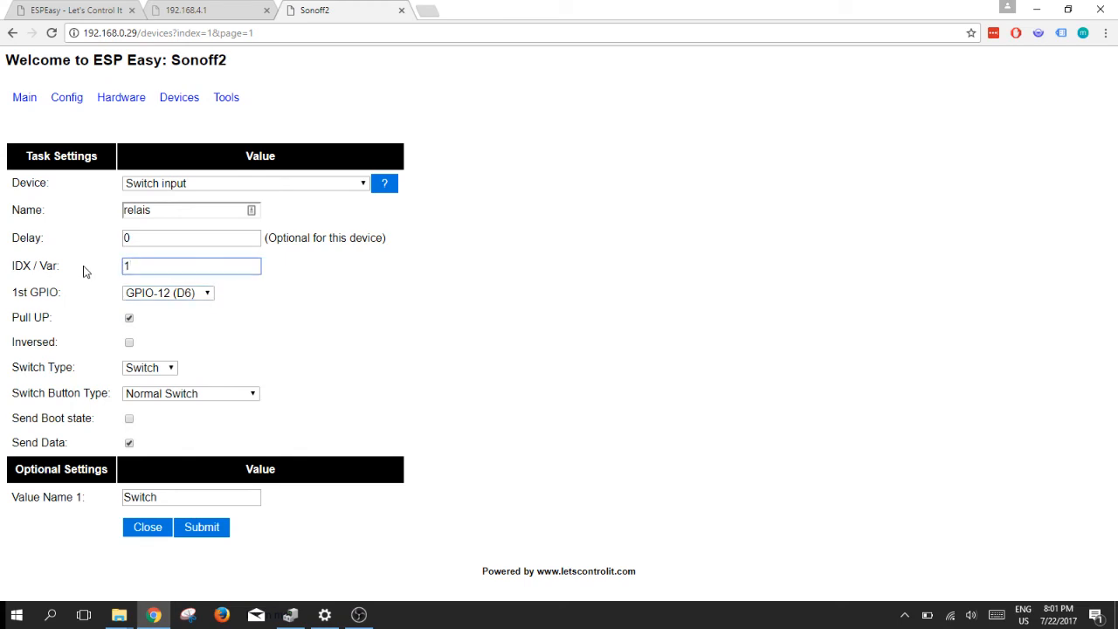
pyautogui.click(201, 527)
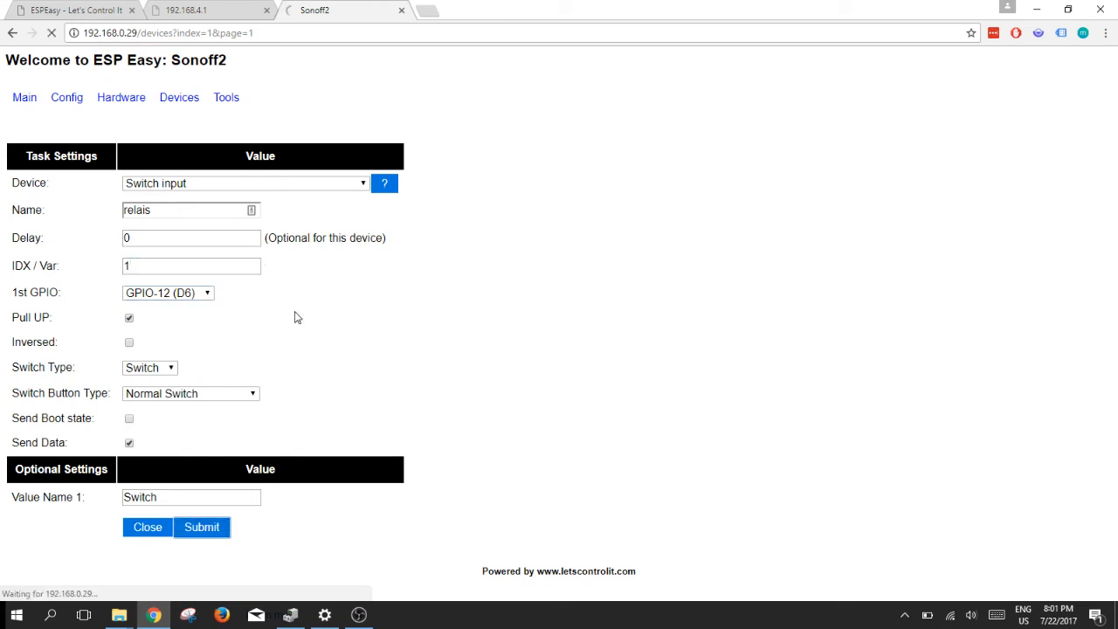
pyautogui.click(202, 527)
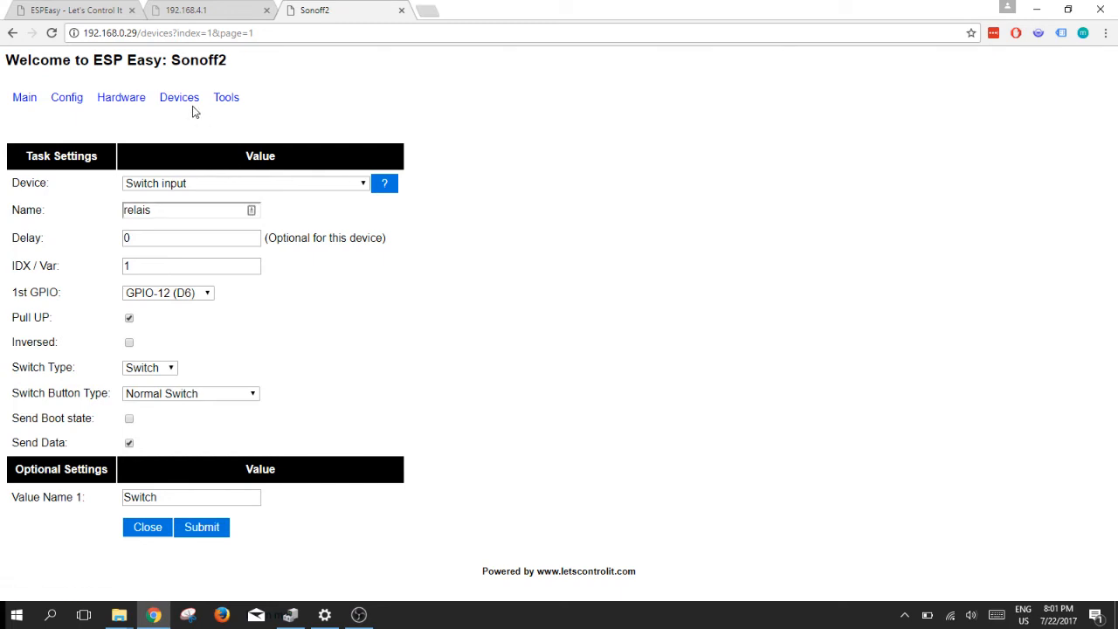
pyautogui.moveTo(179, 98)
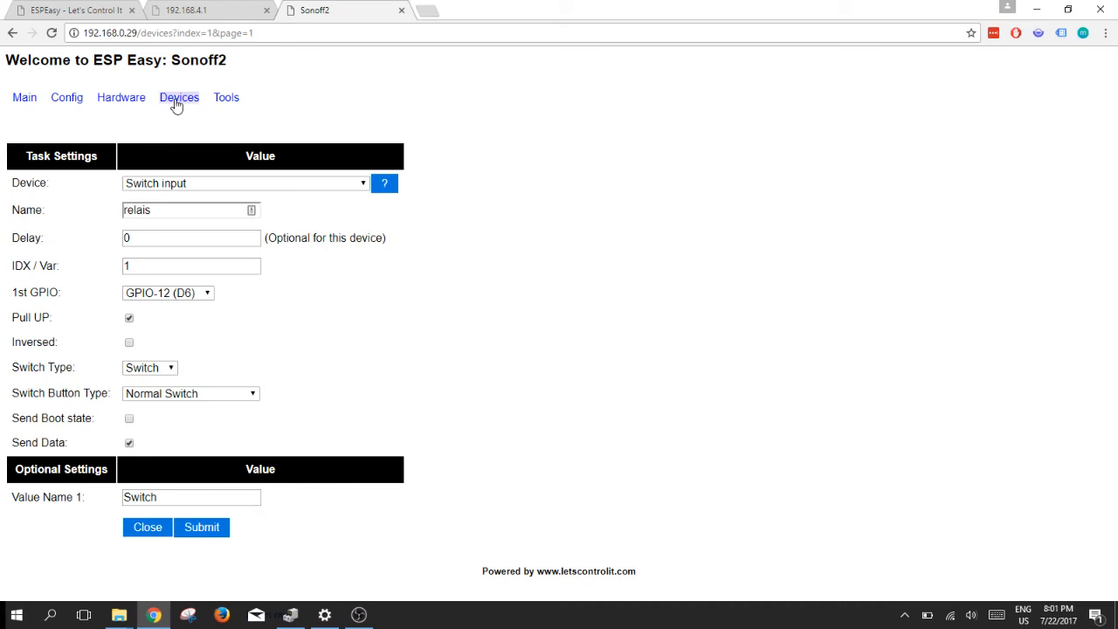
pyautogui.click(178, 98)
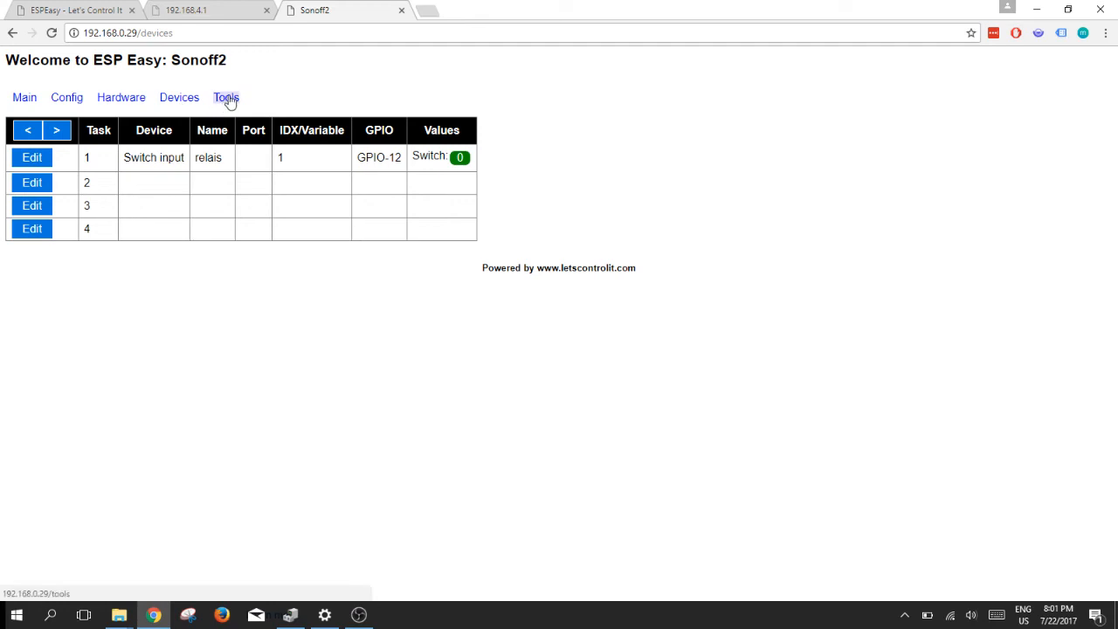
# Step: Enable Rules under Tools > Advanced and submit the advanced settings
pyautogui.click(225, 98)
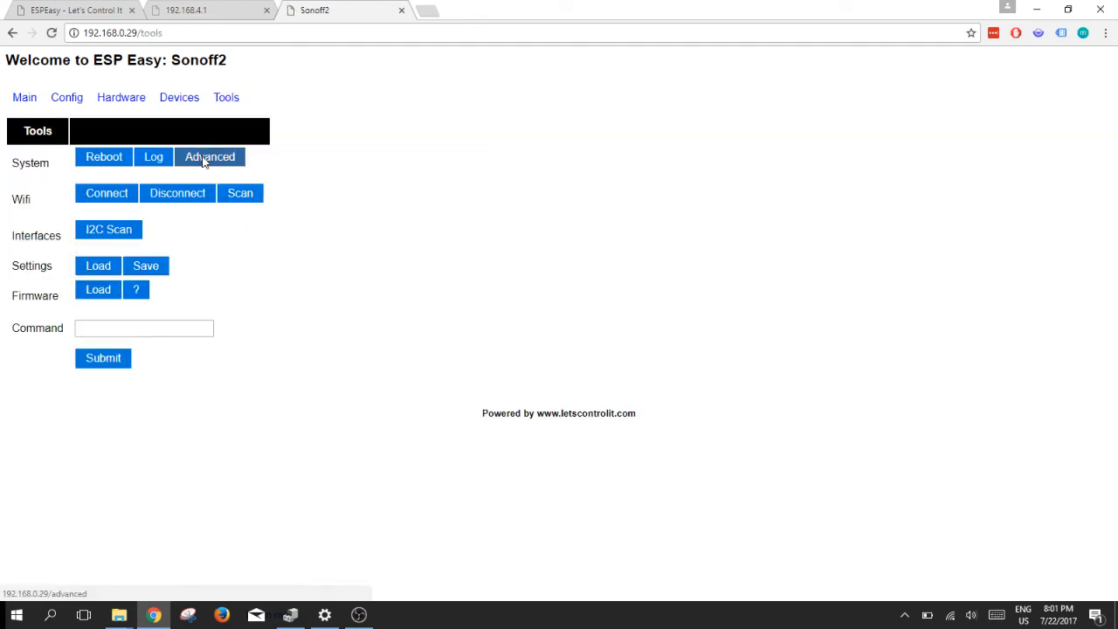
pyautogui.click(210, 157)
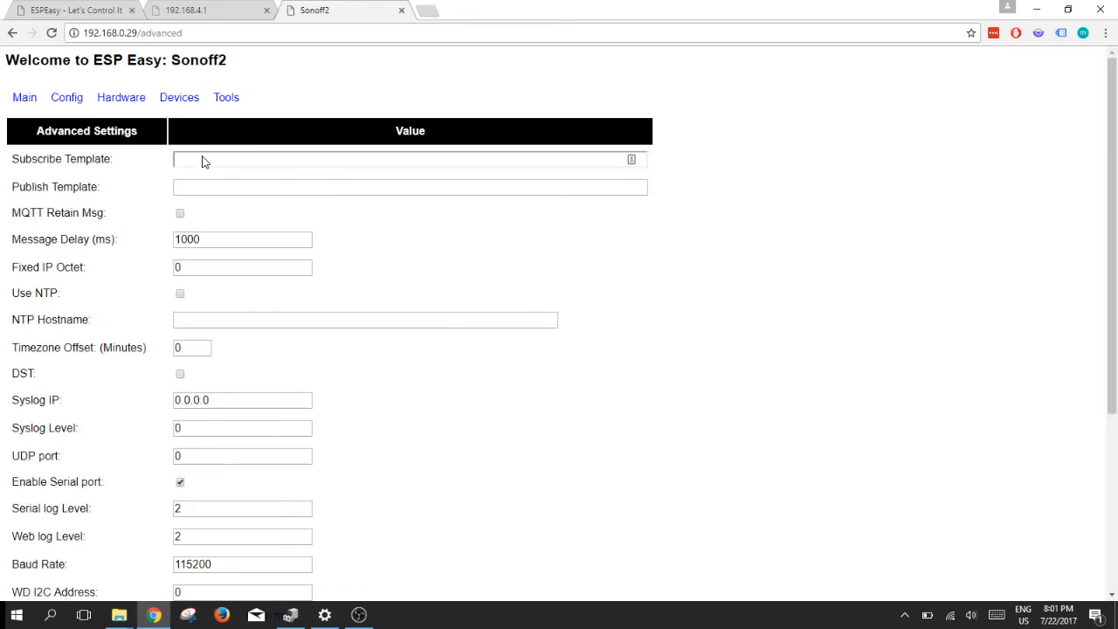
pyautogui.scroll(-3)
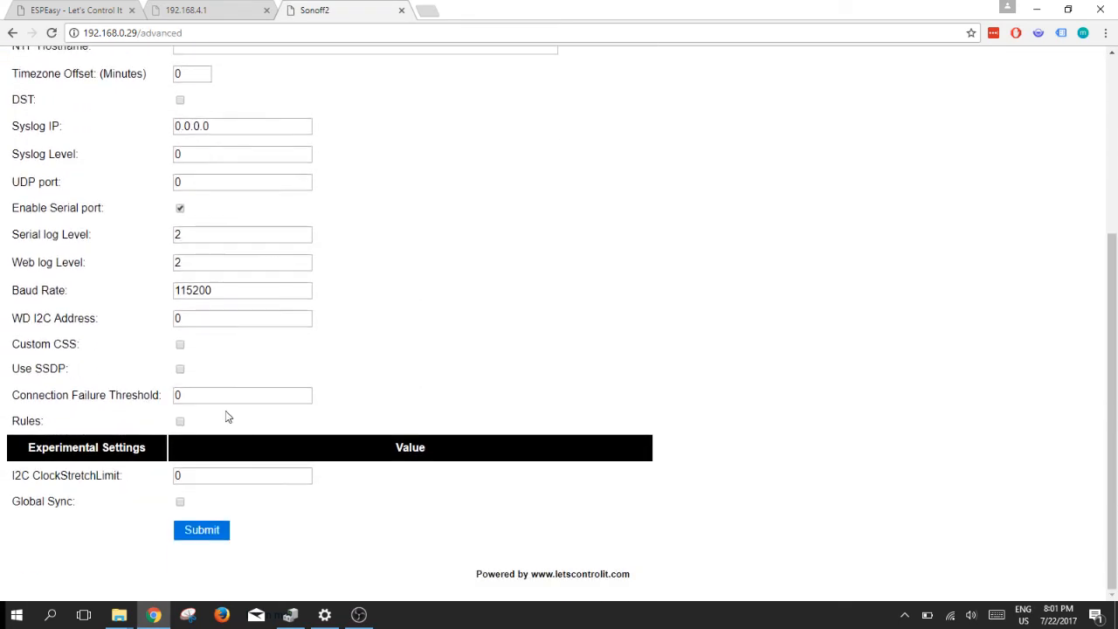
pyautogui.click(180, 422)
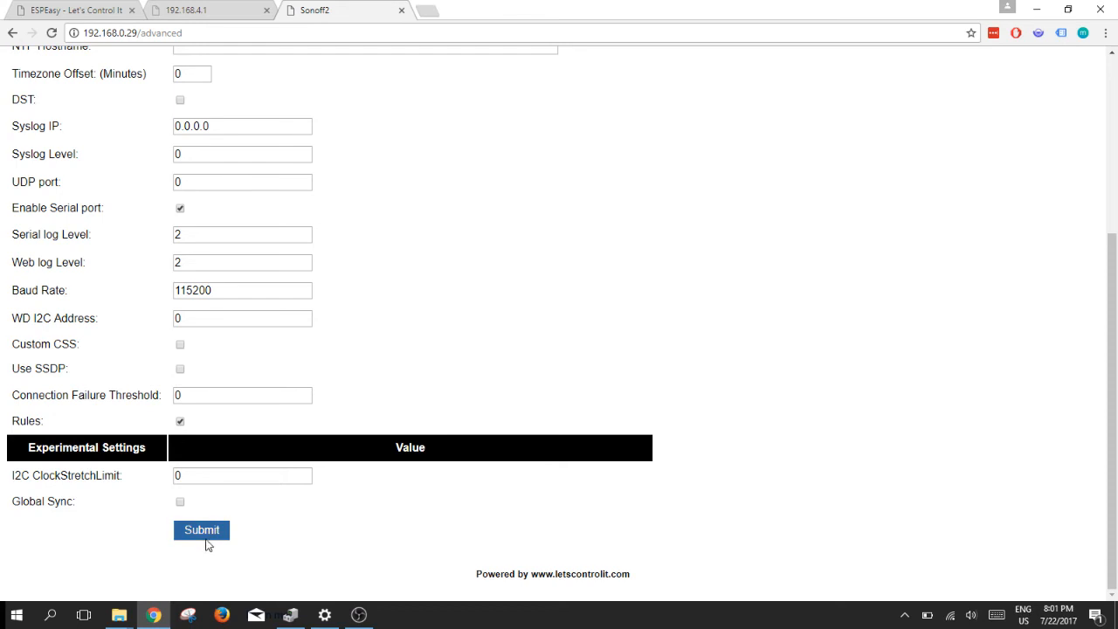
pyautogui.click(201, 531)
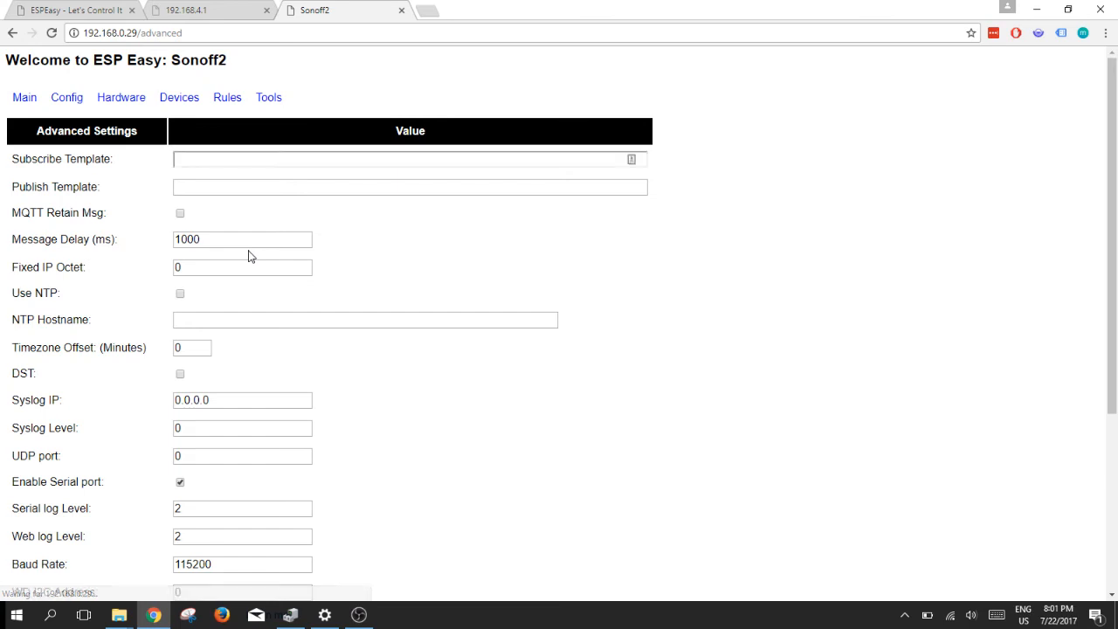
# Step: Enter rules 'On T0 do gpio,12,0 EndOn' and 'On T1 do gpio,12,1 EndOn' and submit them
pyautogui.click(227, 98)
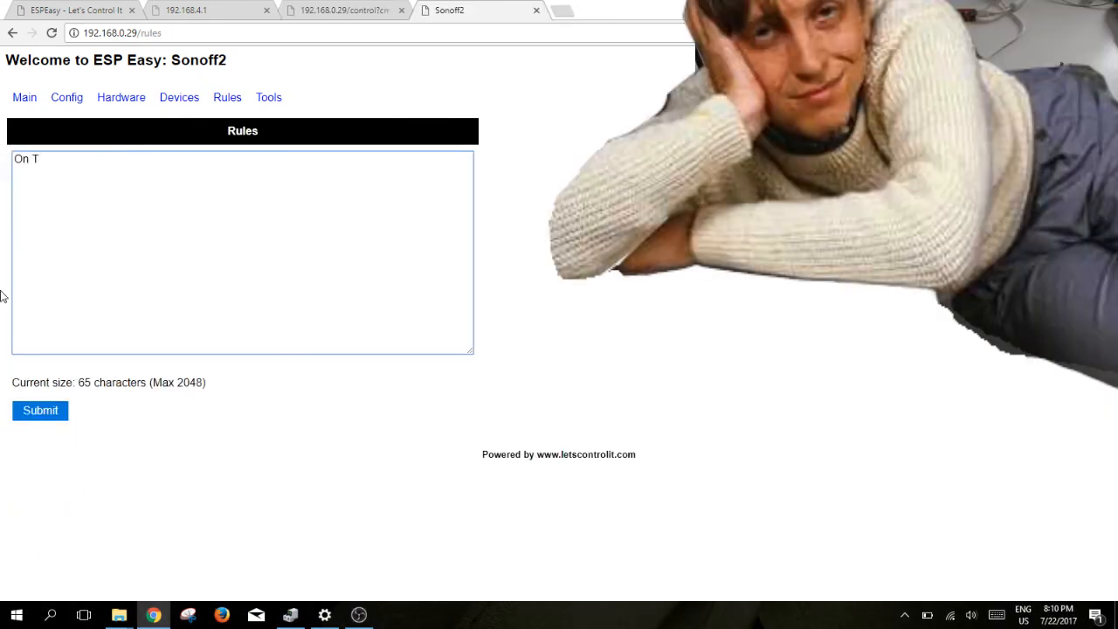
pyautogui.write('0 do')
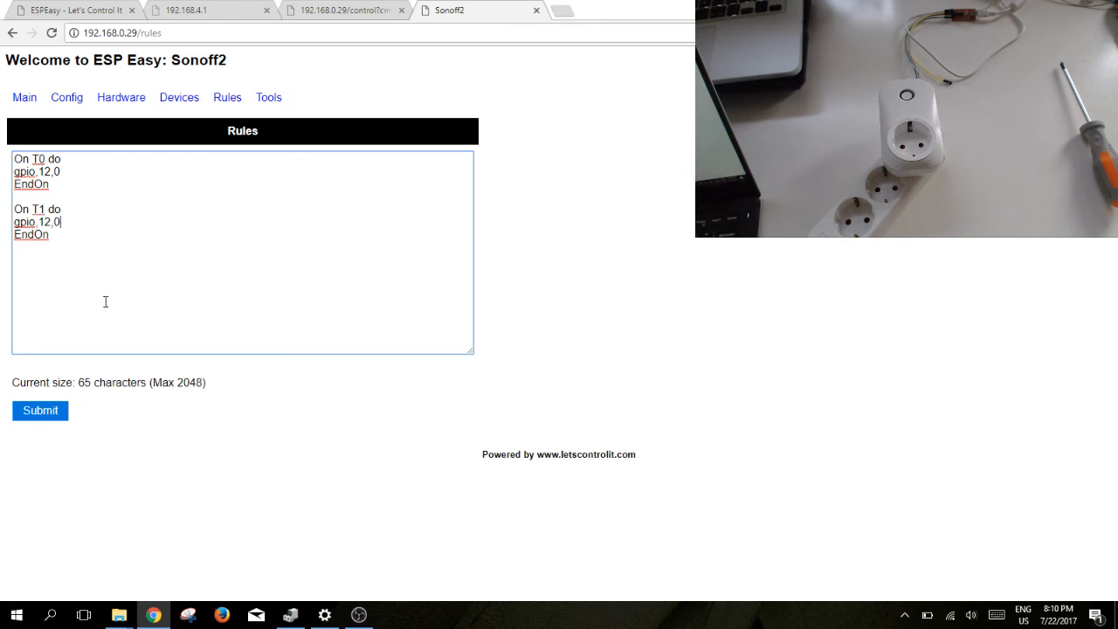
pyautogui.write('1')
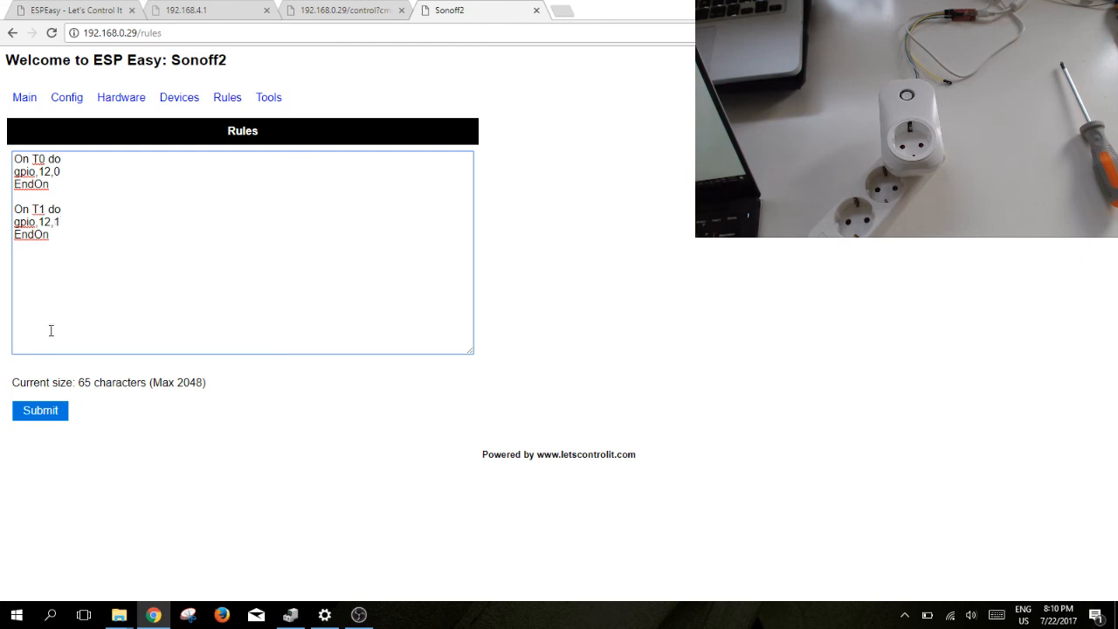
pyautogui.click(38, 410)
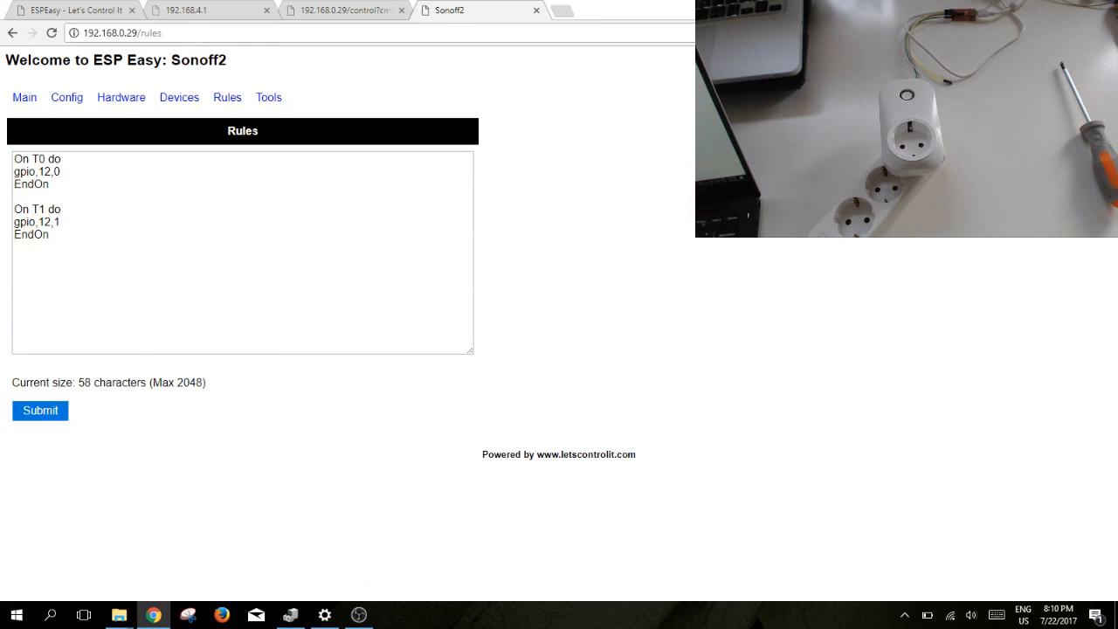
pyautogui.moveTo(341, 10)
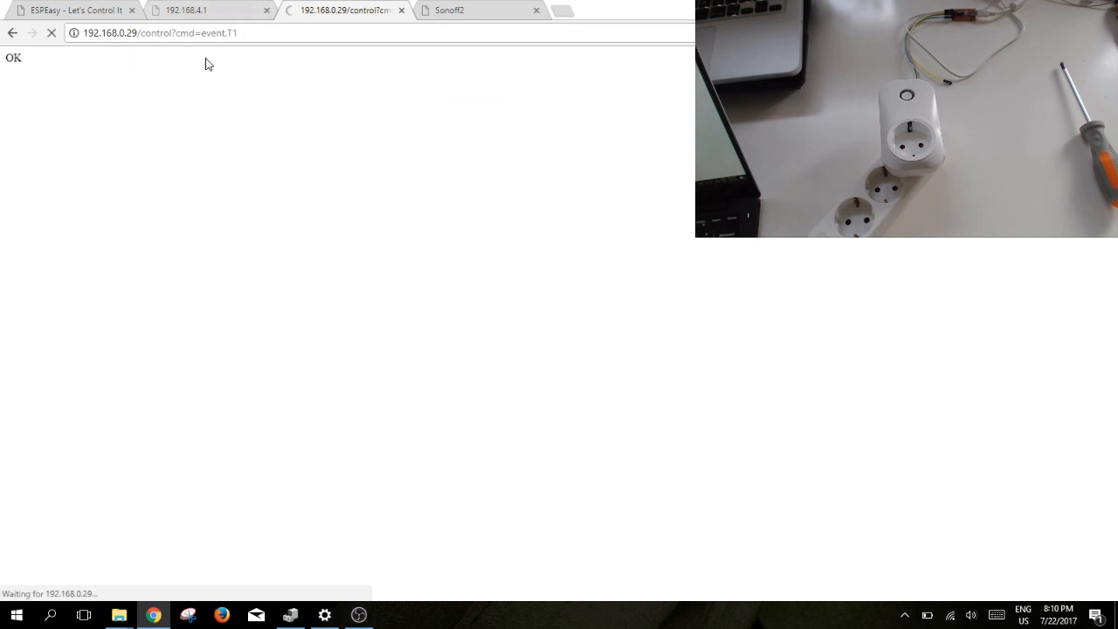
pyautogui.click(175, 31)
pyautogui.write('0')
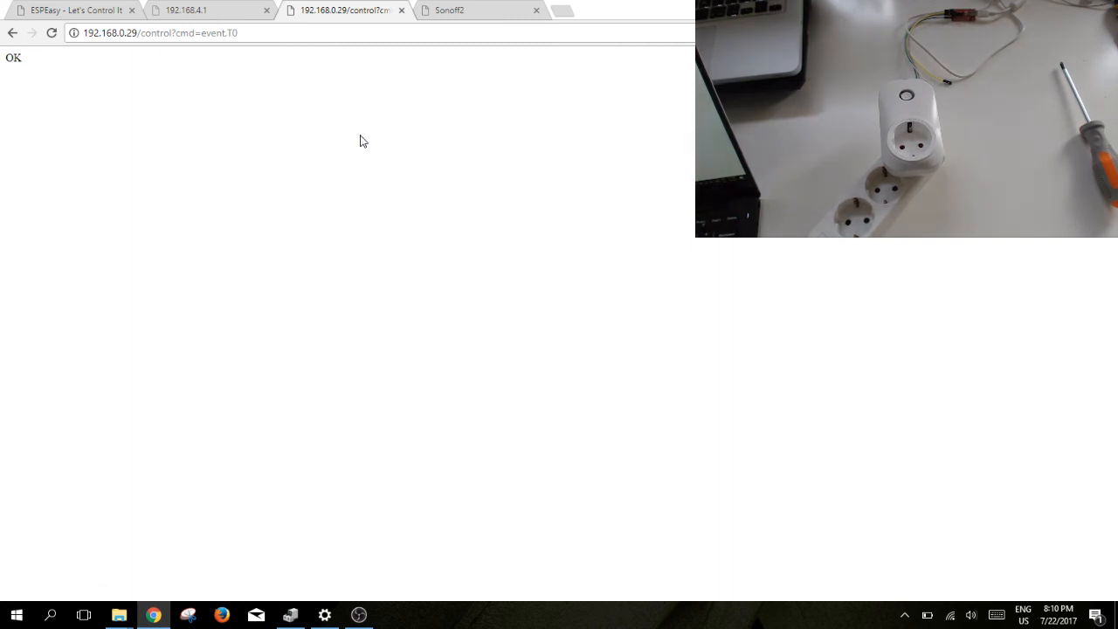
pyautogui.moveTo(416, 217)
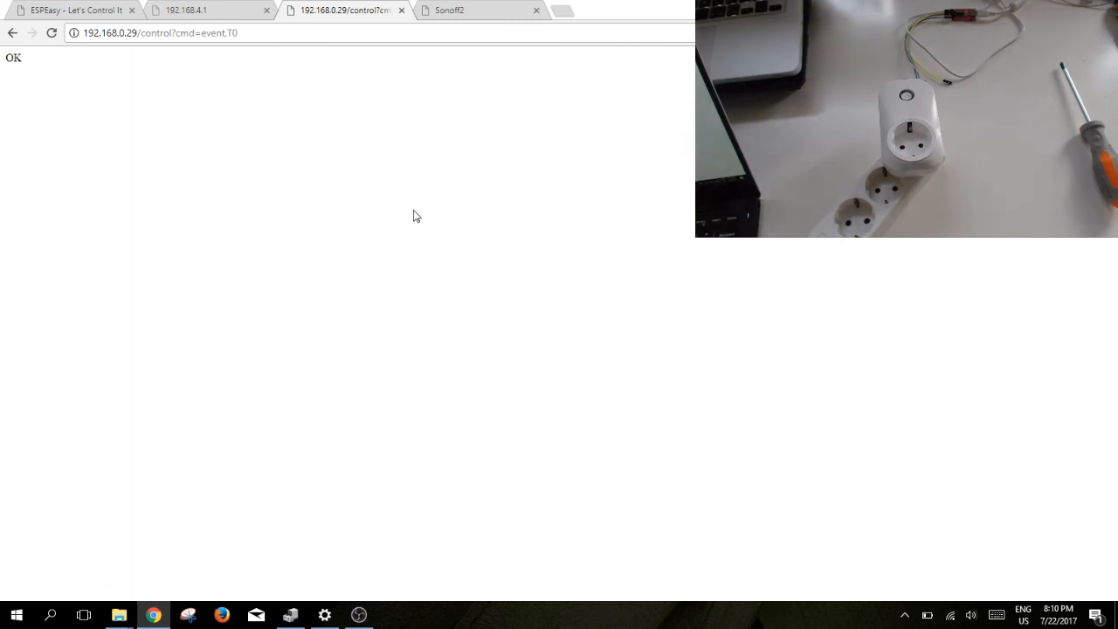